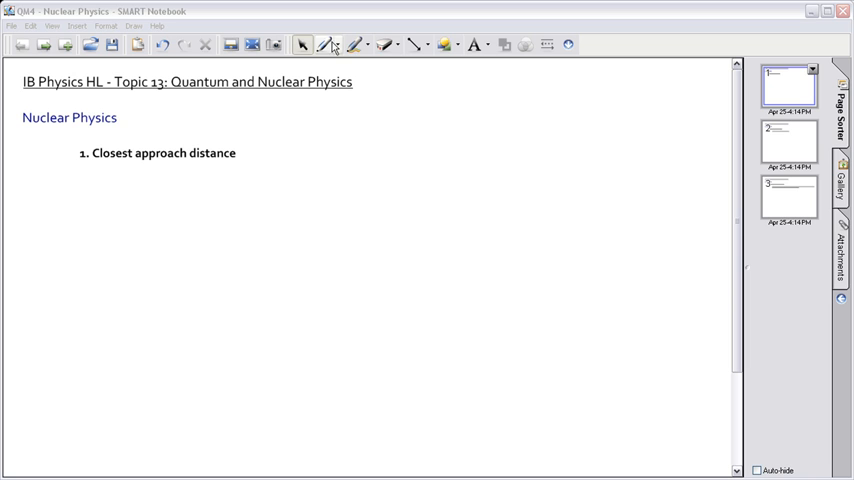
With the pen, draw an alpha particle arrow toward a gold nucleus, deflected upward.
left_click(325, 44)
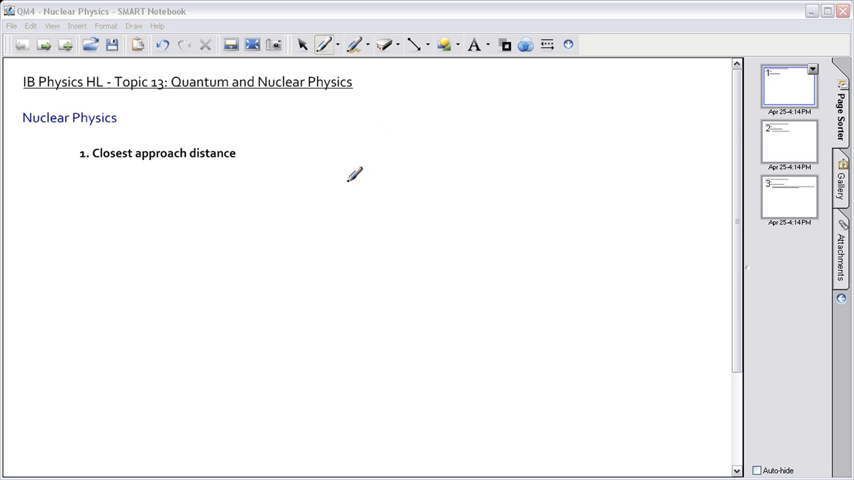
mouse_move(333, 174)
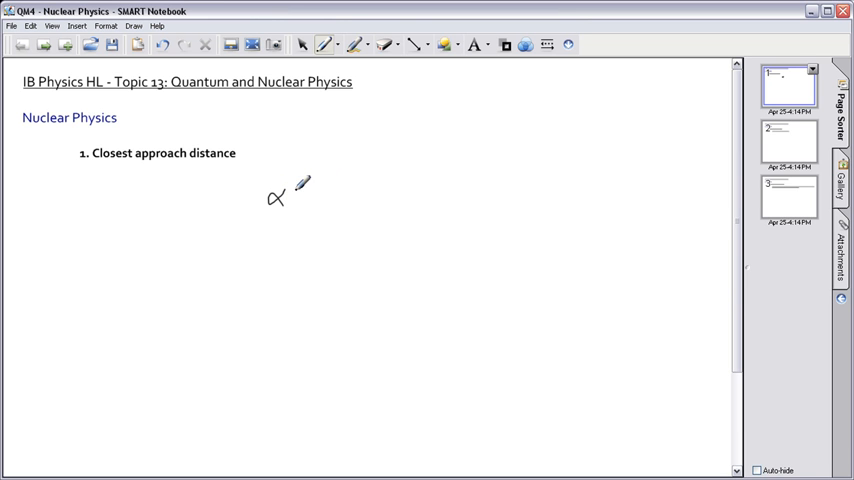
left_click_drag(293, 197, 368, 197)
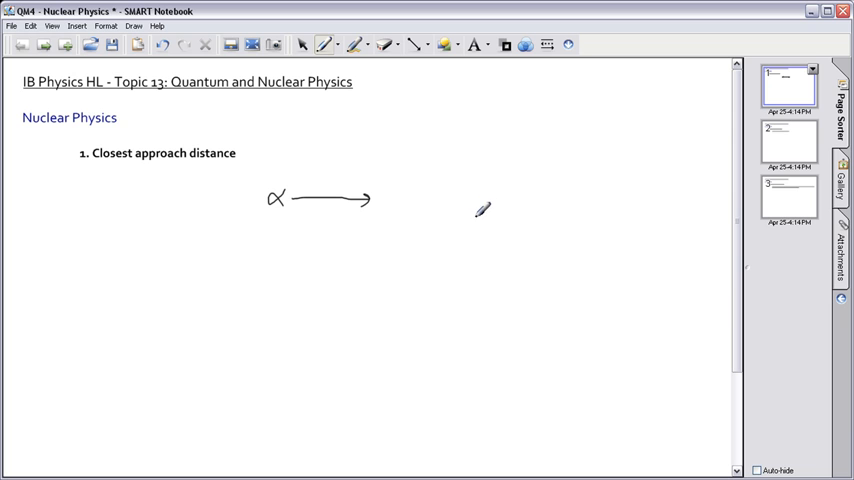
left_click_drag(476, 218, 468, 246)
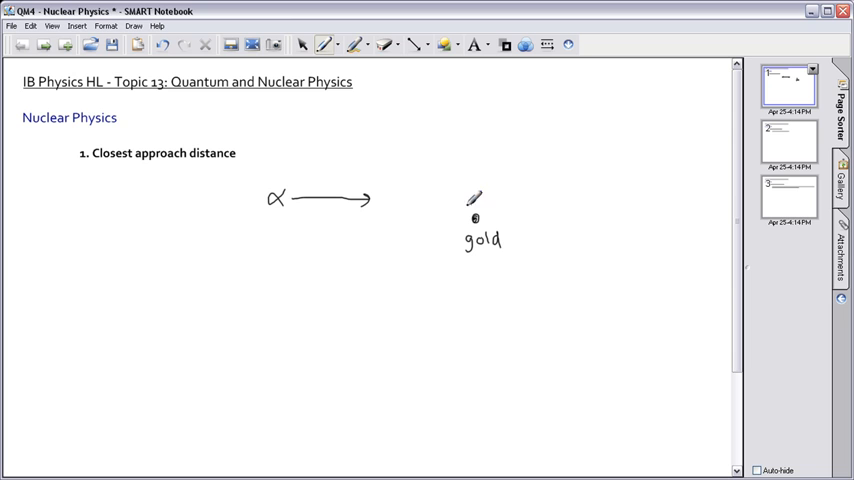
mouse_move(385, 192)
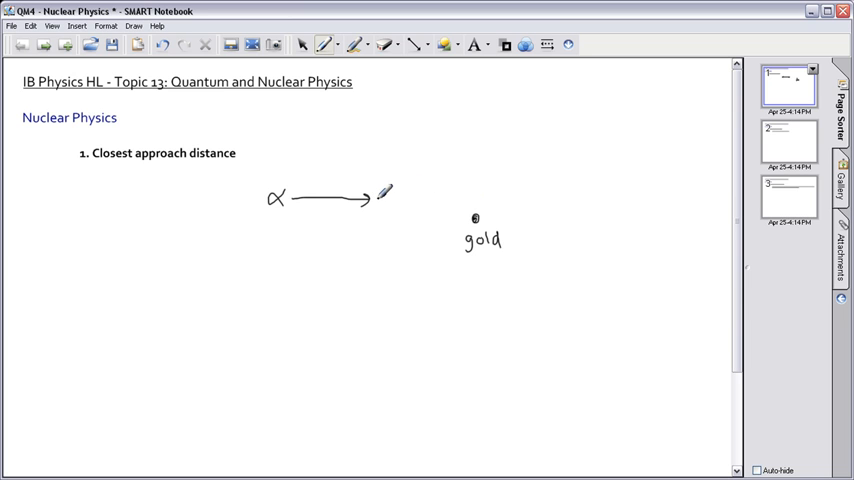
mouse_move(283, 178)
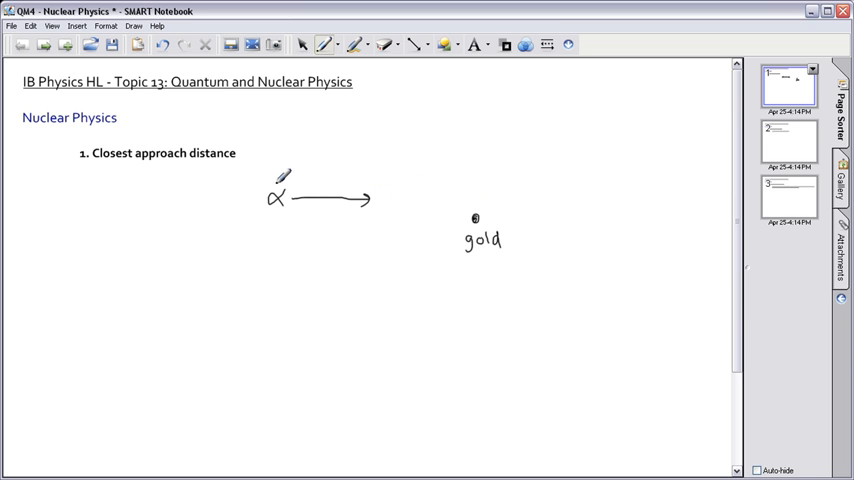
mouse_move(402, 188)
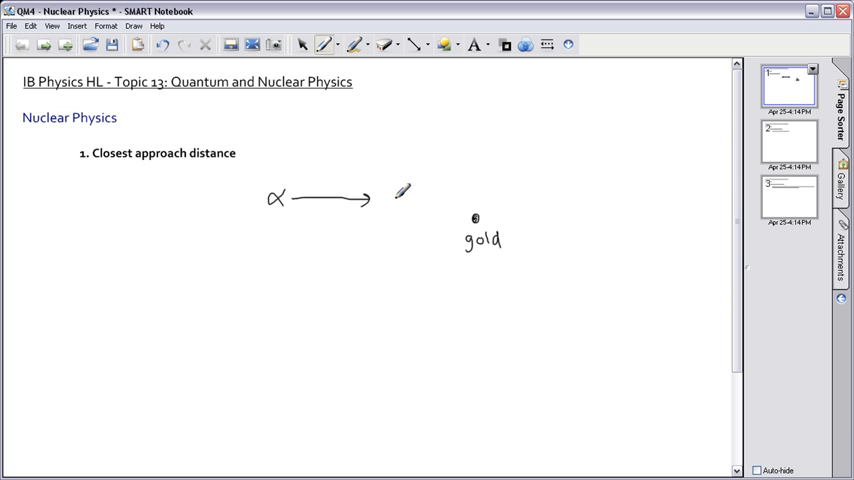
left_click_drag(420, 198, 512, 150)
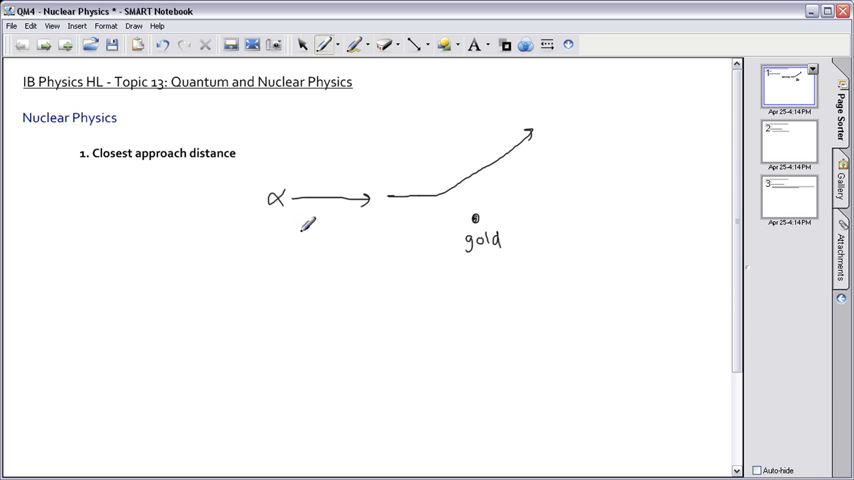
Draw a second incoming alpha path below the first, with an arrowhead.
left_click_drag(295, 217, 375, 207)
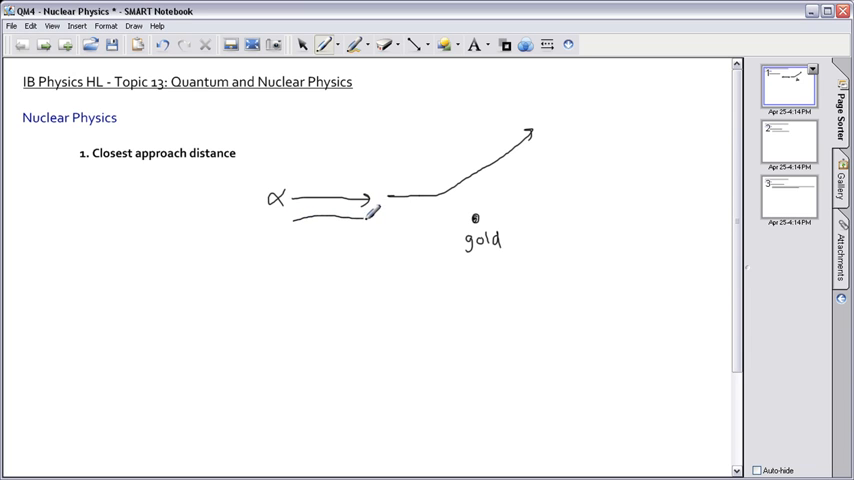
left_click(161, 44)
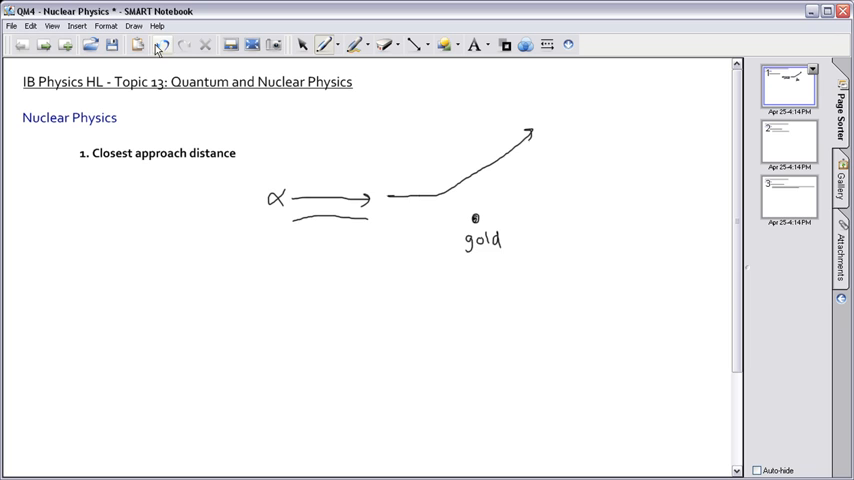
left_click(185, 44)
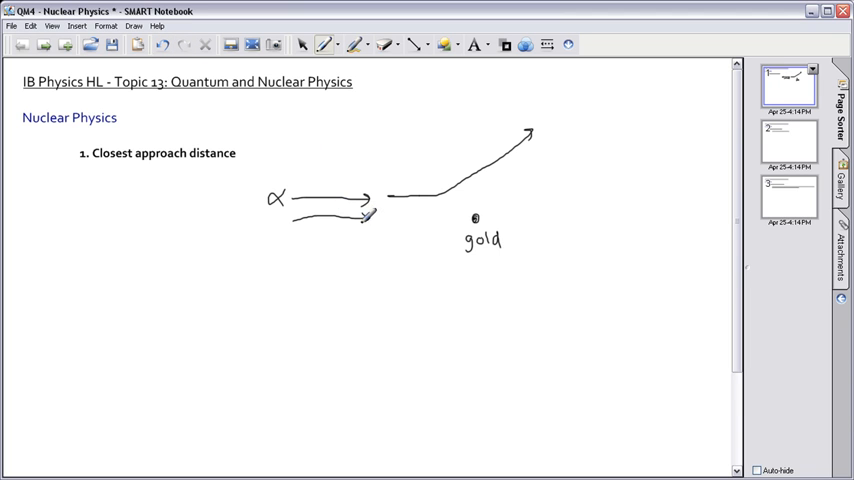
left_click_drag(360, 218, 430, 212)
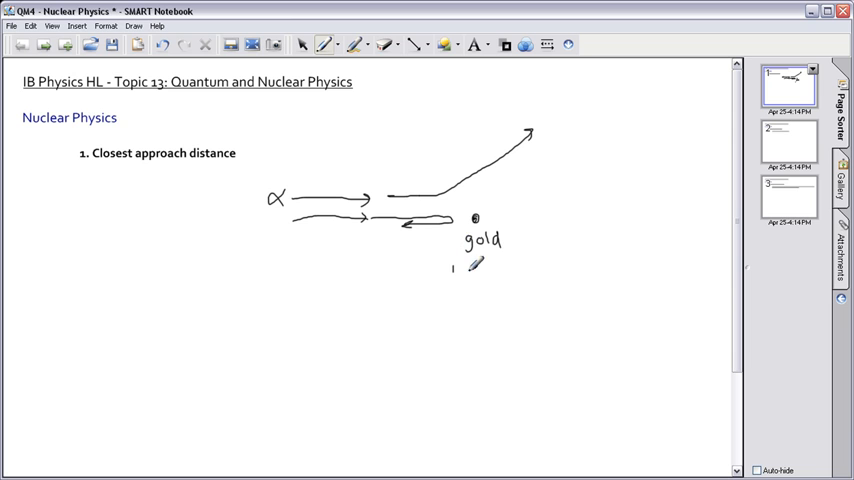
Mark the closest distance r below the gold nucleus and underline 'Closest approach'.
left_click_drag(460, 262, 472, 280)
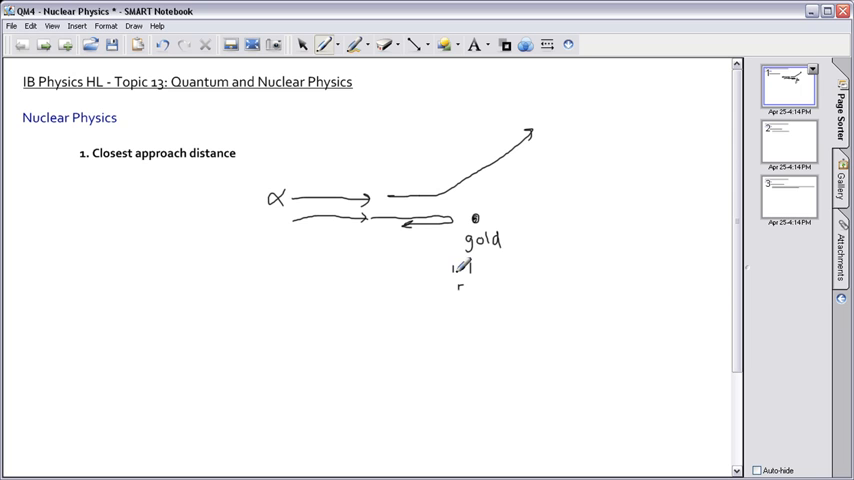
left_click_drag(452, 268, 478, 262)
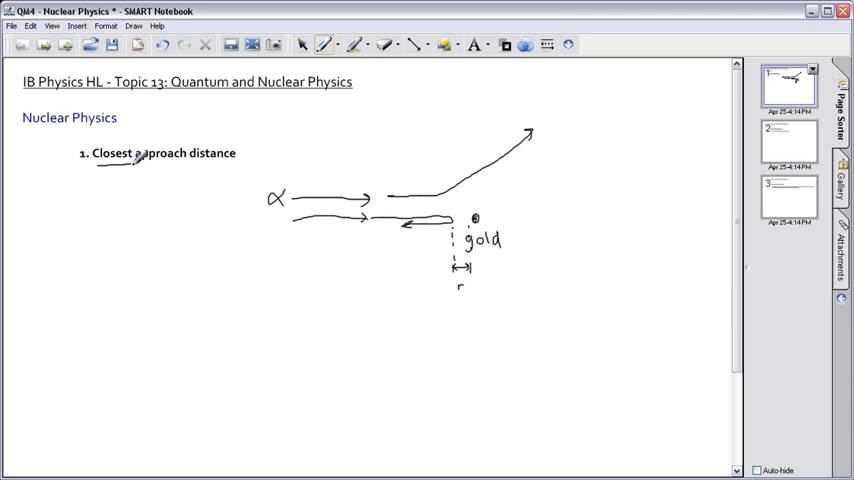
left_click_drag(300, 195, 320, 190)
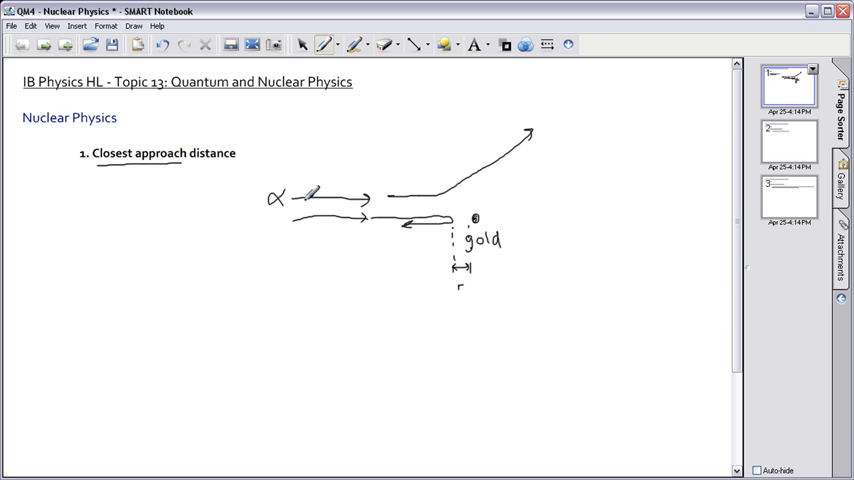
left_click_drag(315, 190, 305, 220)
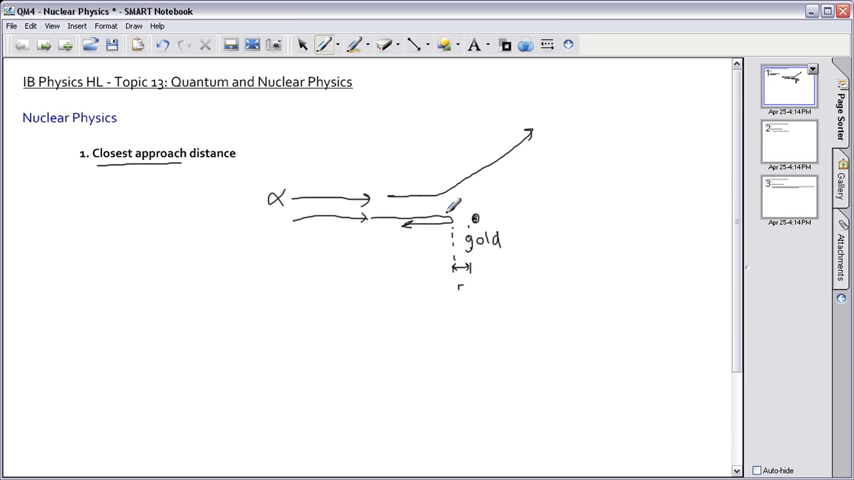
mouse_move(519, 196)
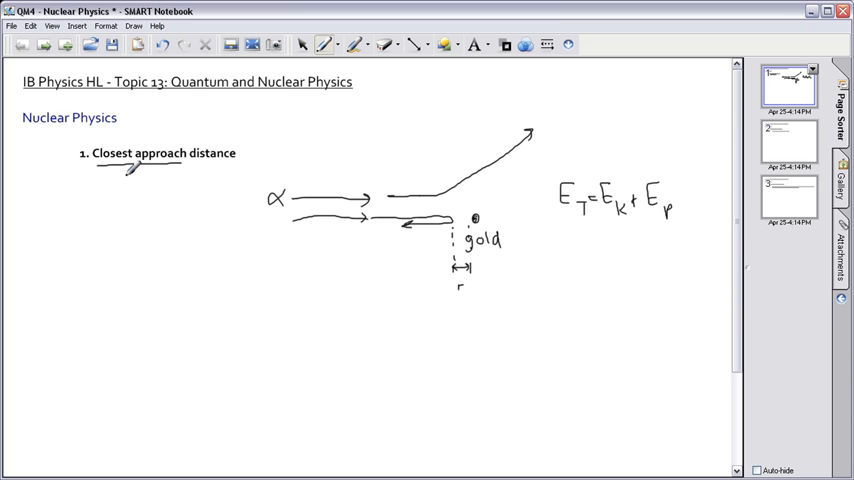
Handwrite E_T = E_k + E_p and the note E_k = 0, all E_p.
left_click_drag(128, 175, 148, 205)
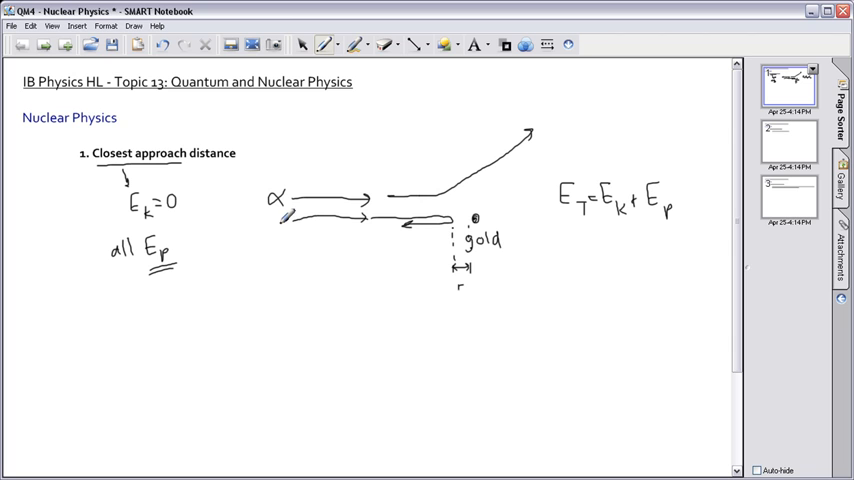
left_click_drag(290, 218, 298, 210)
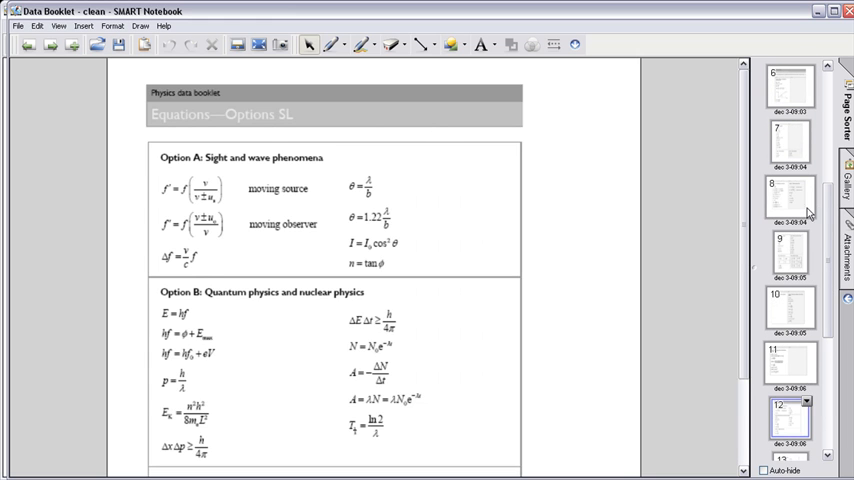
On data booklet page 9, label the gravitational and electric formula columns.
left_click(790, 255)
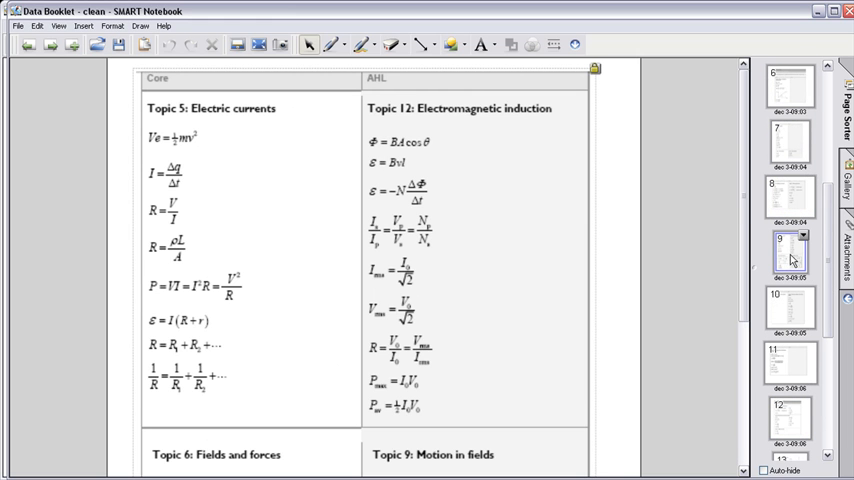
scroll("down", 3)
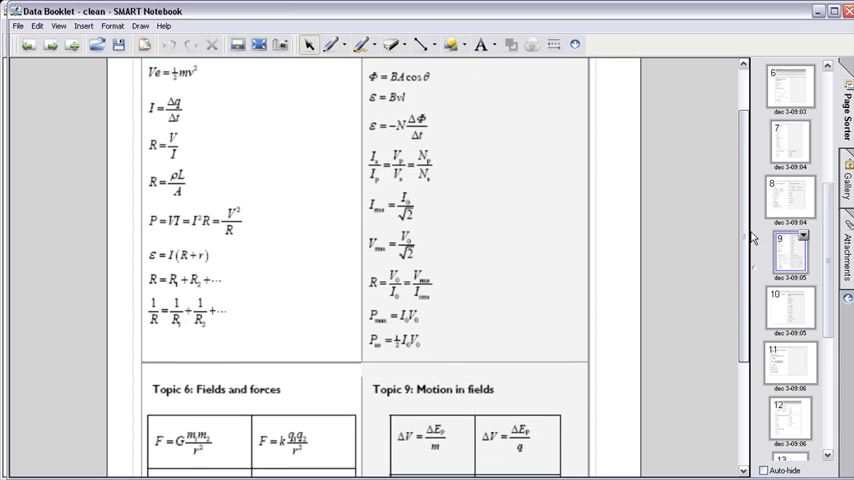
scroll("down", 3)
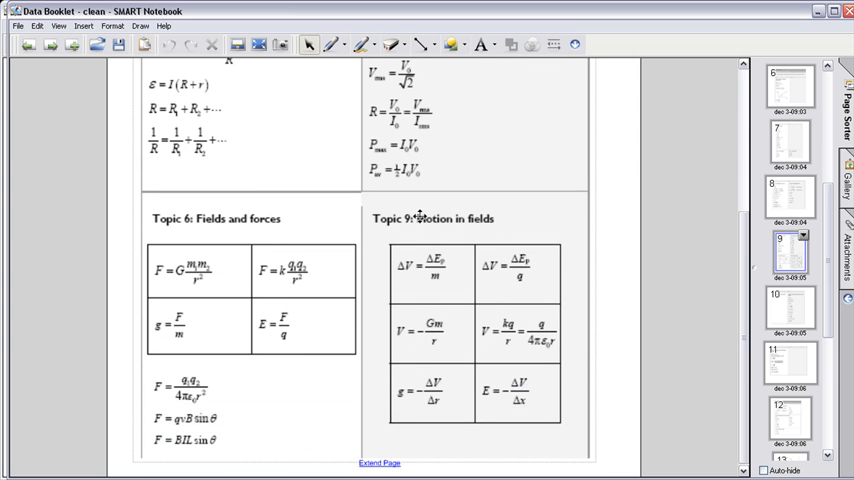
mouse_move(513, 259)
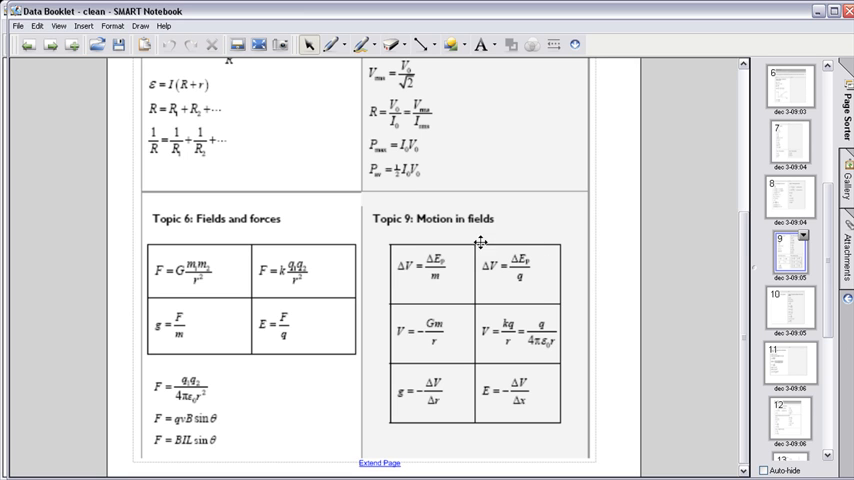
mouse_move(212, 231)
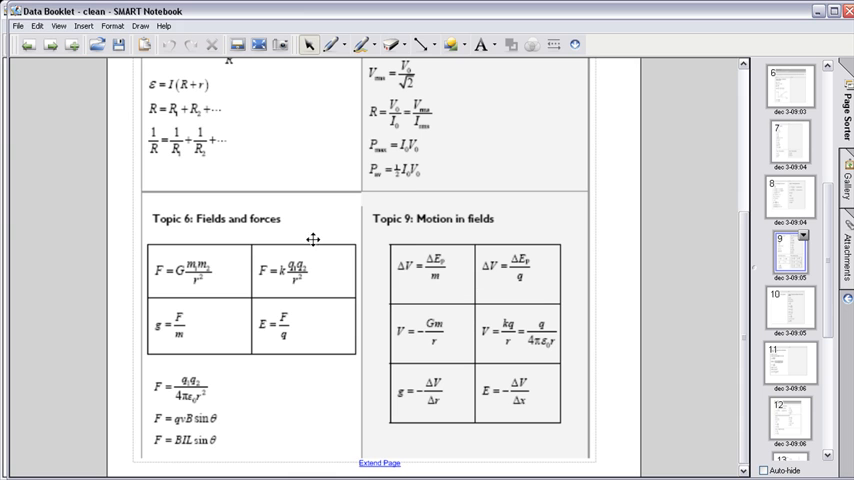
mouse_move(195, 274)
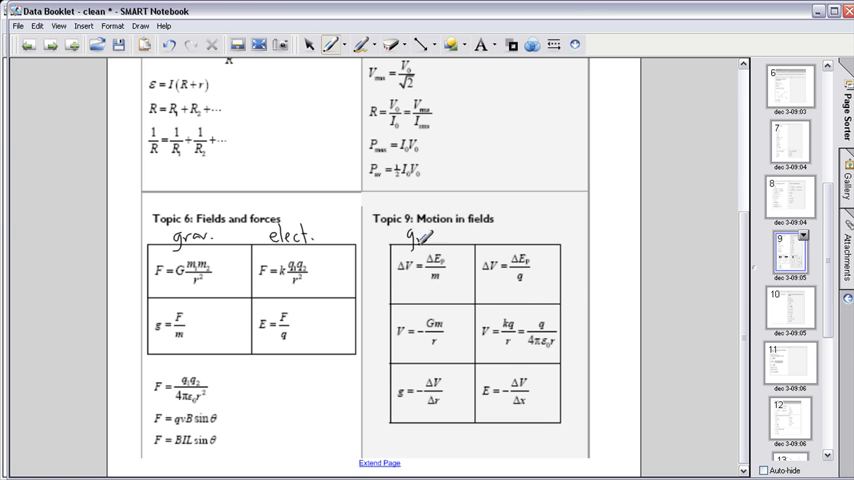
left_click_drag(410, 235, 520, 235)
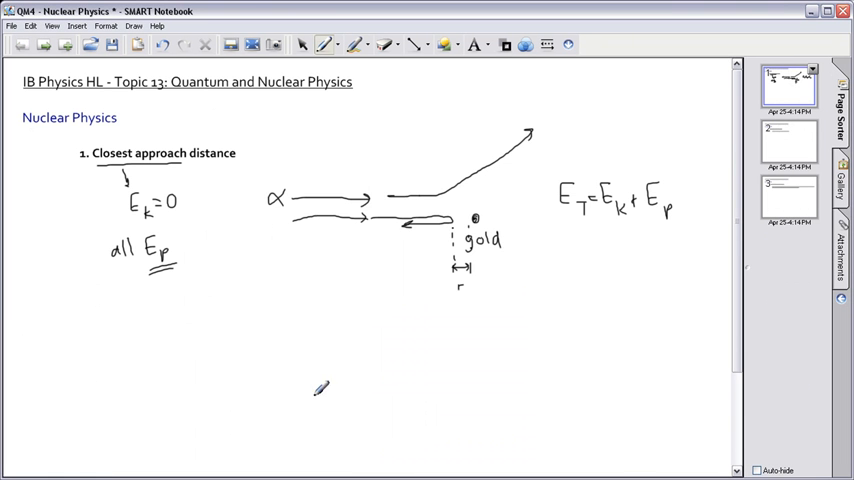
In red, write ΔV = ΔEp/q and ΔV = kq/r, setting kq₁q₂/r equal to ΔEp.
left_click(327, 44)
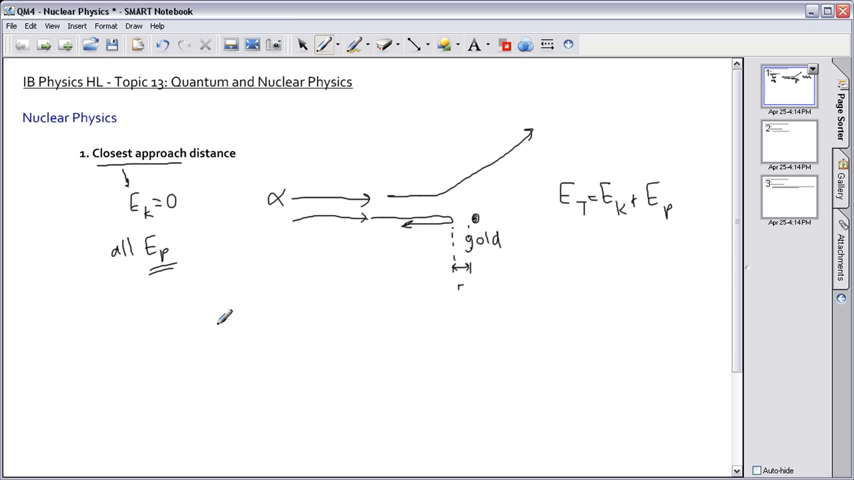
left_click_drag(213, 312, 223, 300)
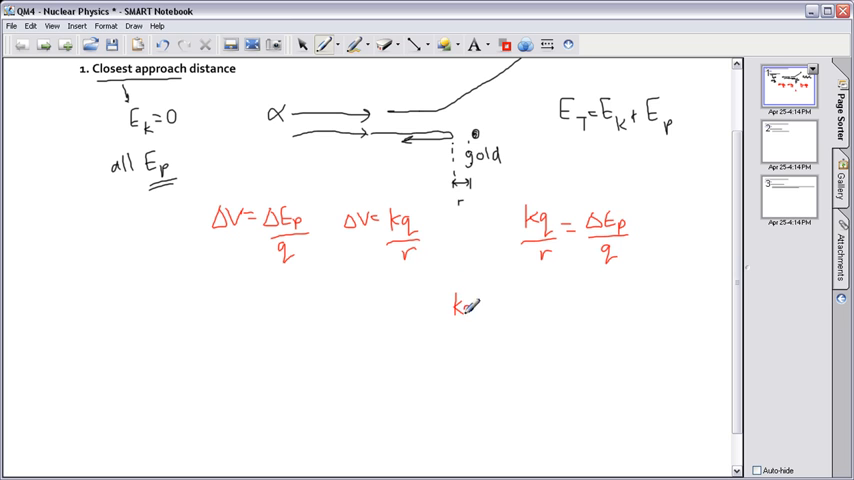
type("q₁q₂")
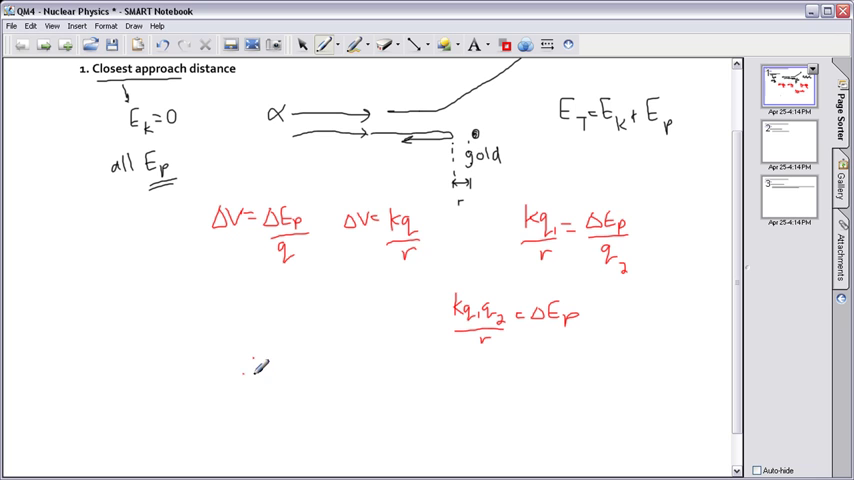
Add subscripts and write ∴ r = kq₁q₂/ΔEp in red.
left_click(331, 44)
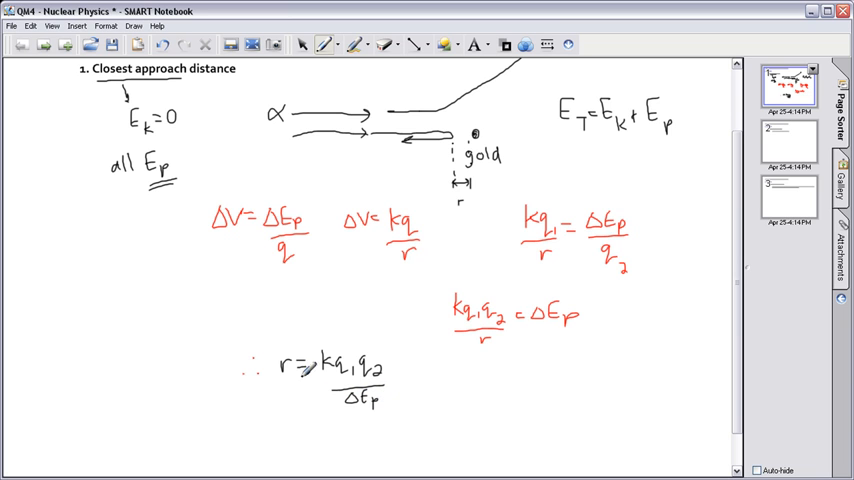
left_click_drag(270, 345, 395, 415)
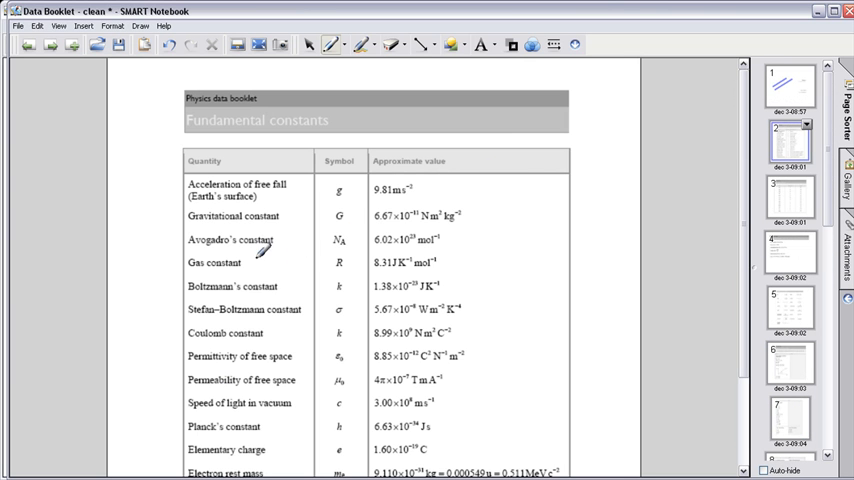
mouse_move(450, 320)
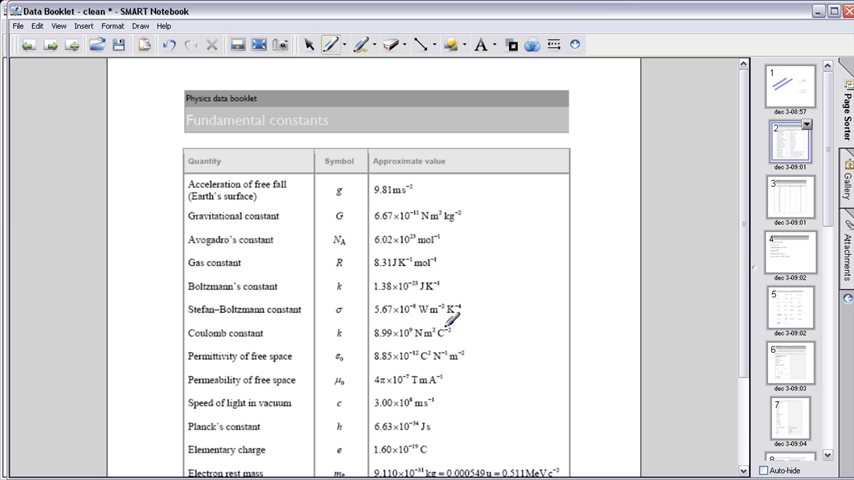
mouse_move(445, 328)
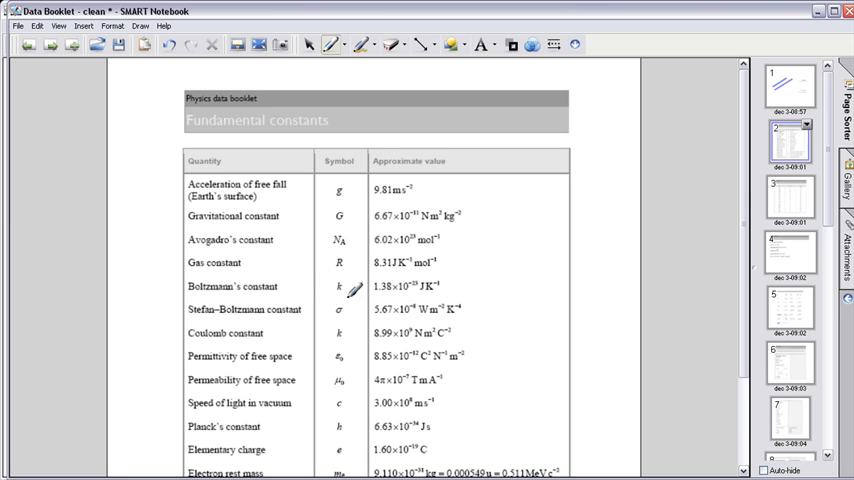
mouse_move(423, 281)
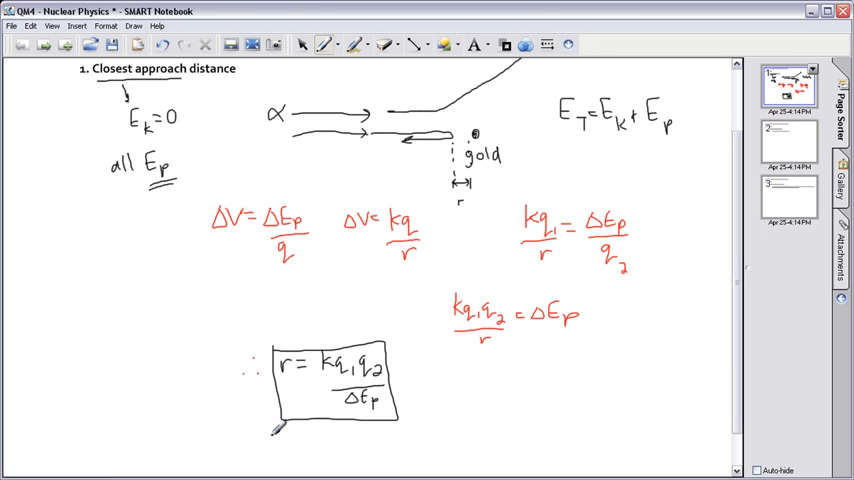
Scroll through the closest-approach page, then go to notebook page 2.
scroll("up", 3)
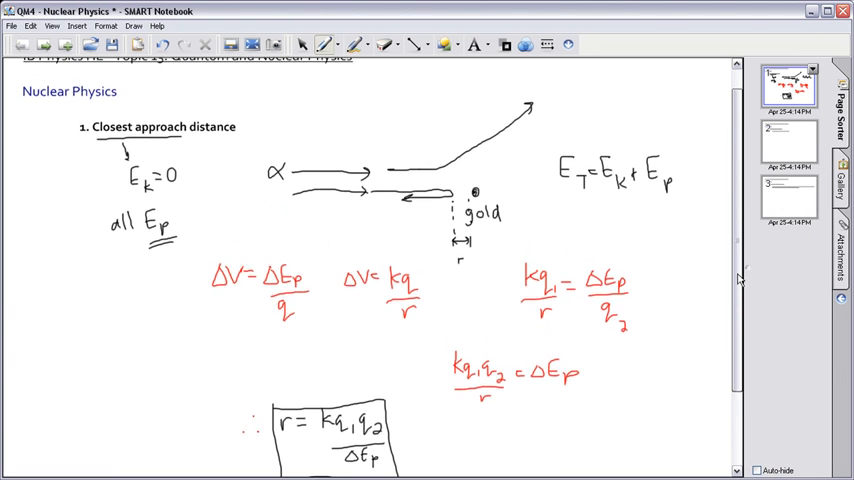
scroll("up", 3)
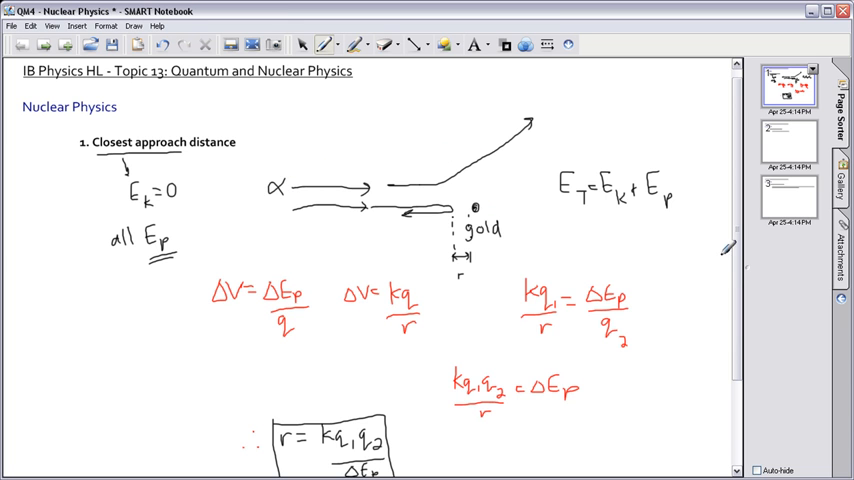
scroll("down", 3)
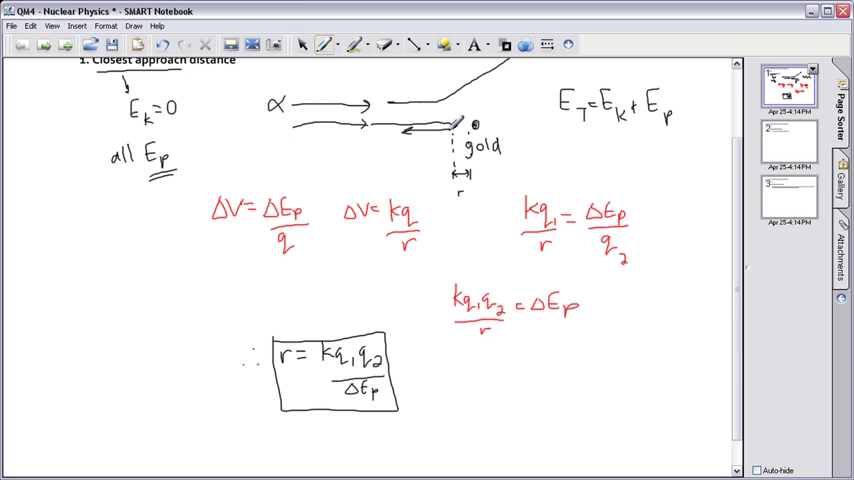
mouse_move(295, 337)
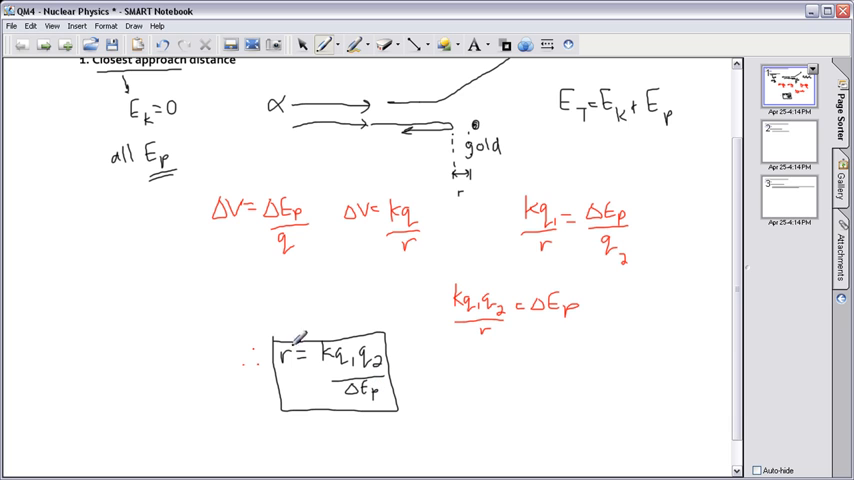
left_click(789, 143)
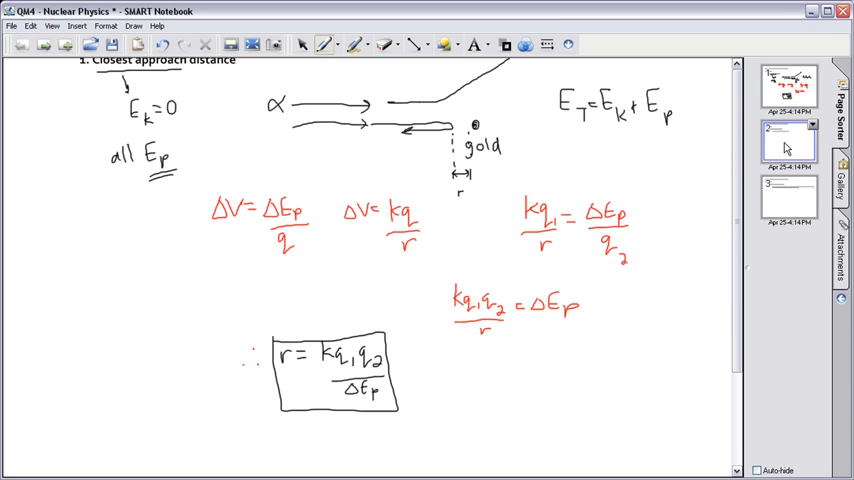
Double-underline 'isotopes' and write the uranium-235 and uranium-238 symbols.
left_click(789, 143)
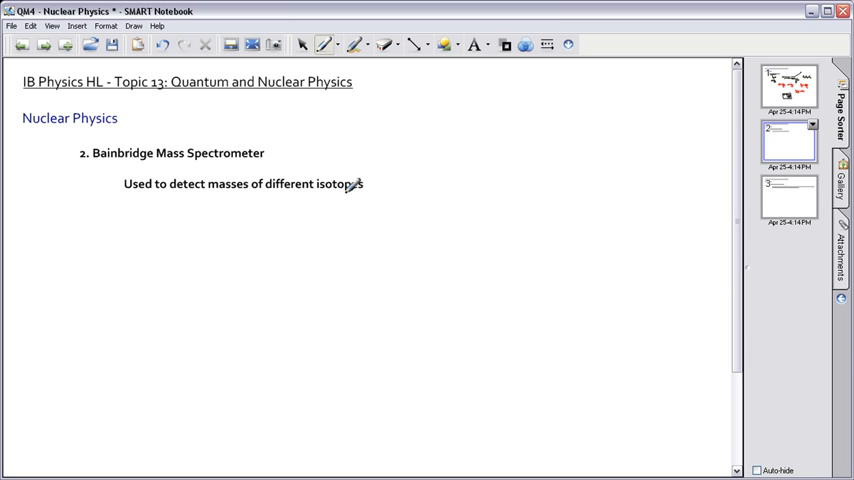
left_click_drag(318, 196, 362, 196)
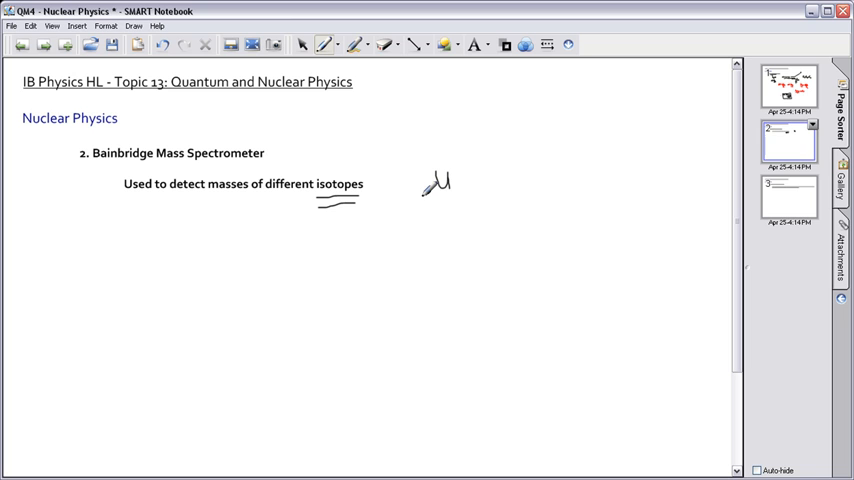
left_click_drag(425, 192, 432, 202)
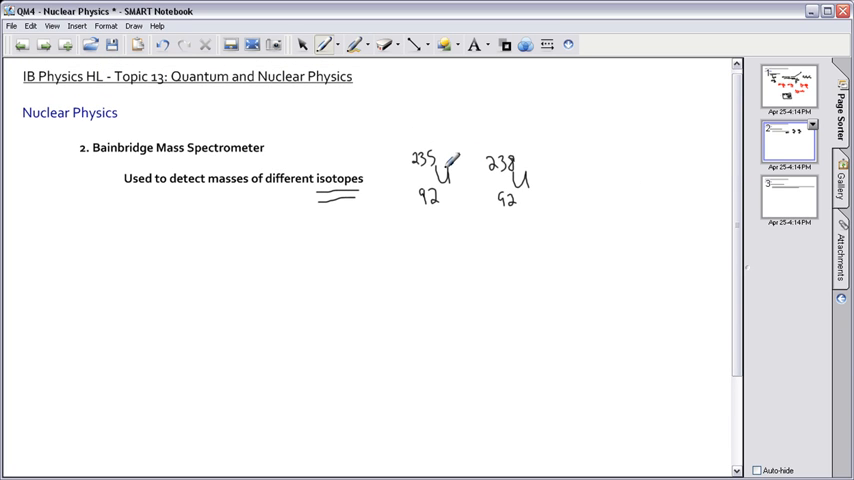
left_click_drag(500, 170, 520, 190)
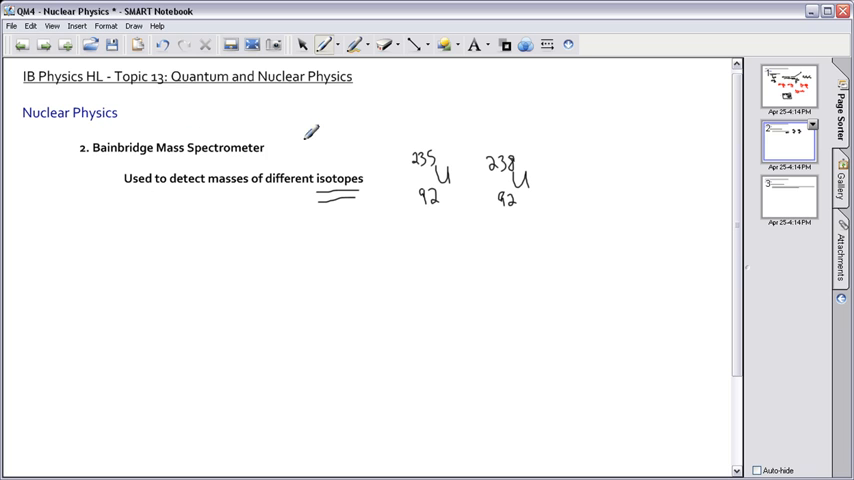
Write '=detect existence of isotopes' and label uranium-235's n+p and p numbers.
left_click_drag(275, 135, 315, 130)
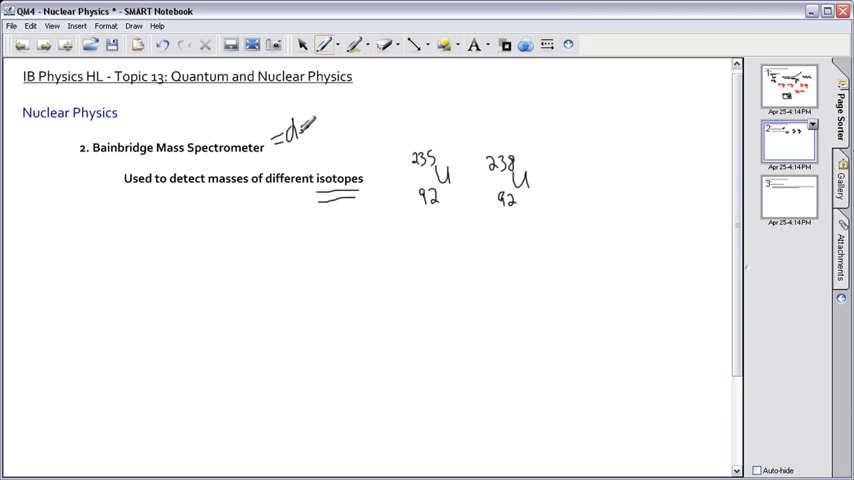
left_click_drag(290, 125, 360, 120)
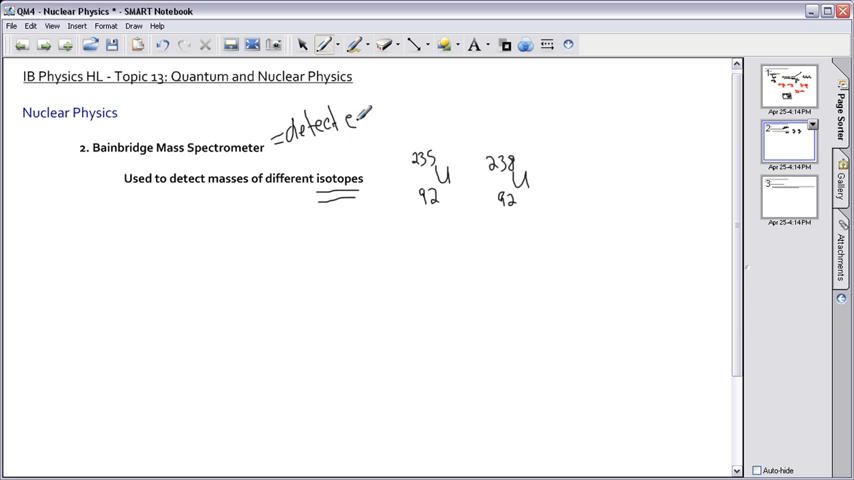
left_click_drag(352, 120, 398, 108)
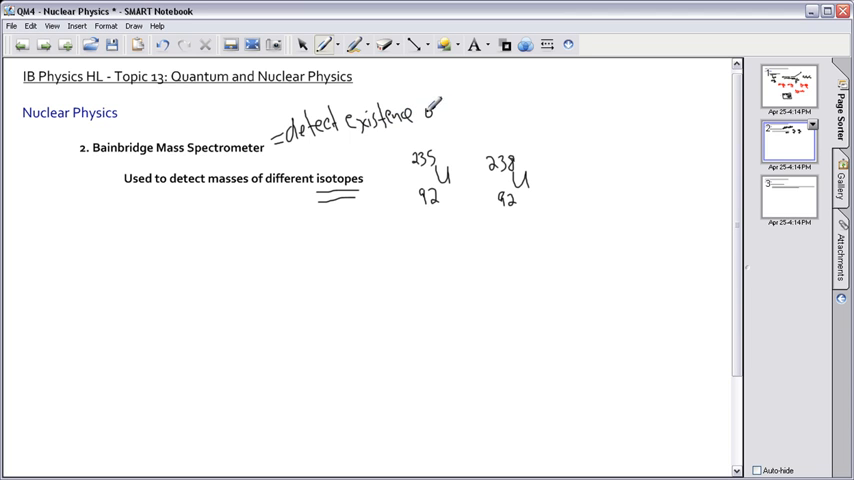
left_click_drag(425, 110, 490, 110)
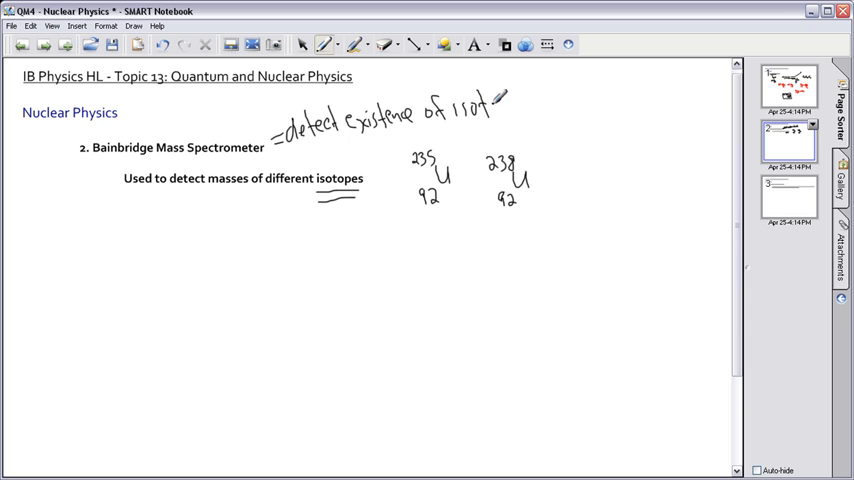
left_click_drag(475, 110, 525, 110)
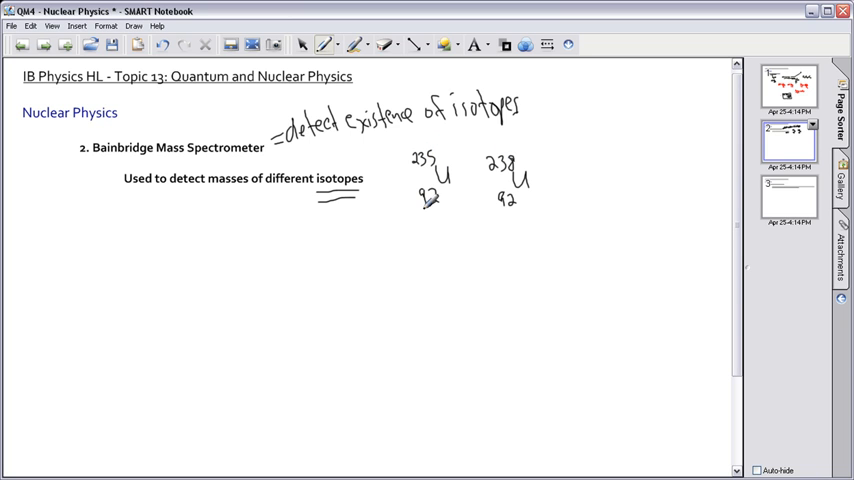
left_click_drag(435, 215, 455, 235)
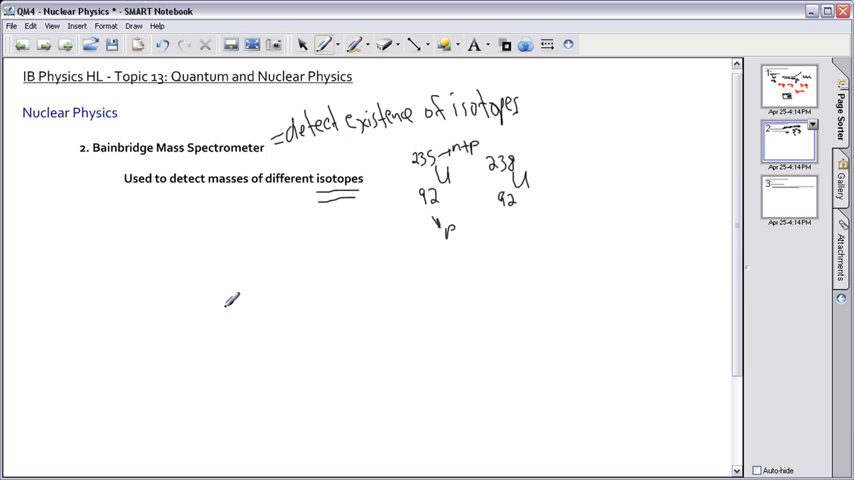
Draw a positive ion entering +/- plates with red field crosses between them.
left_click_drag(232, 300, 190, 310)
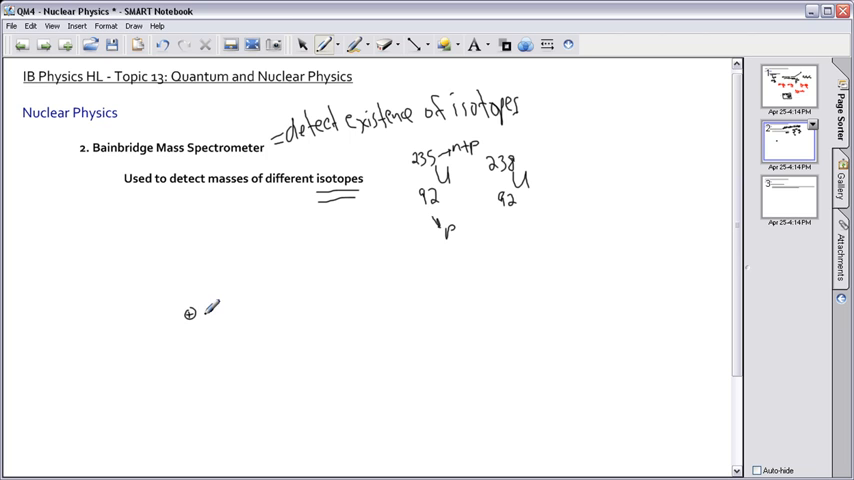
left_click_drag(195, 313, 245, 313)
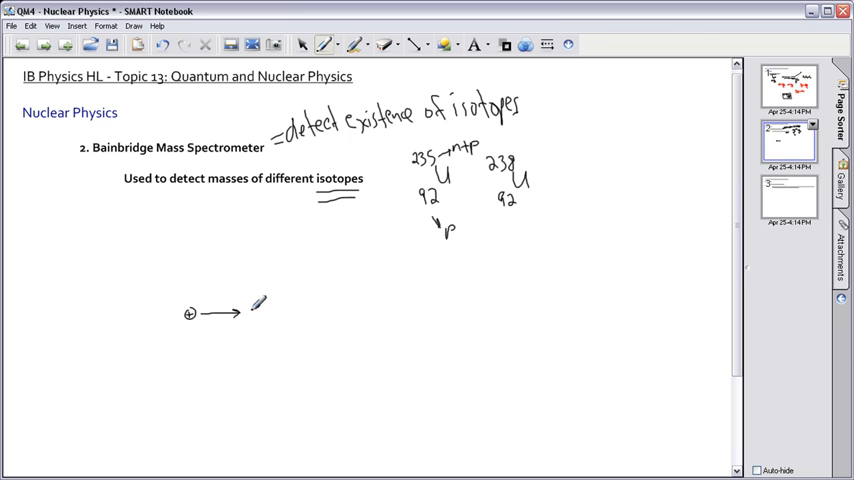
left_click_drag(252, 308, 270, 308)
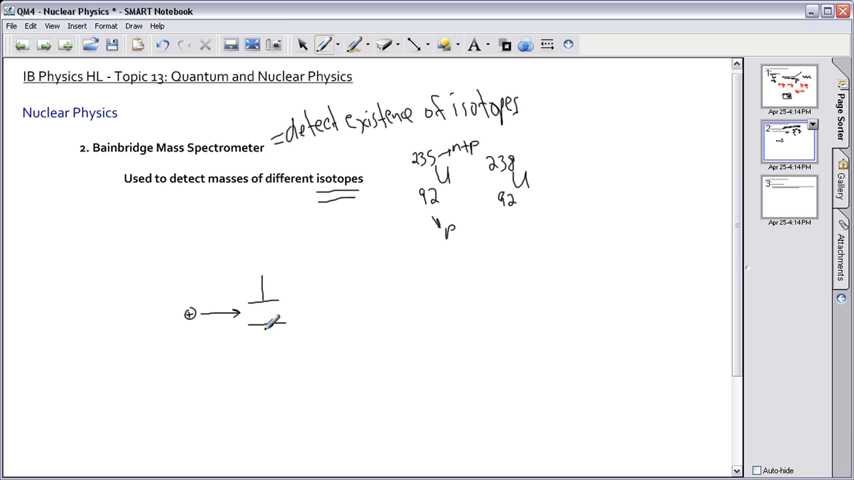
left_click_drag(265, 325, 265, 345)
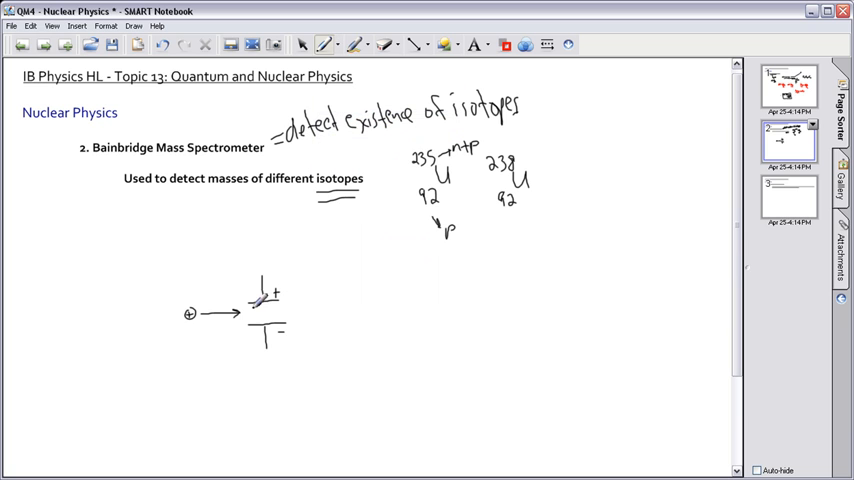
left_click_drag(255, 313, 273, 318)
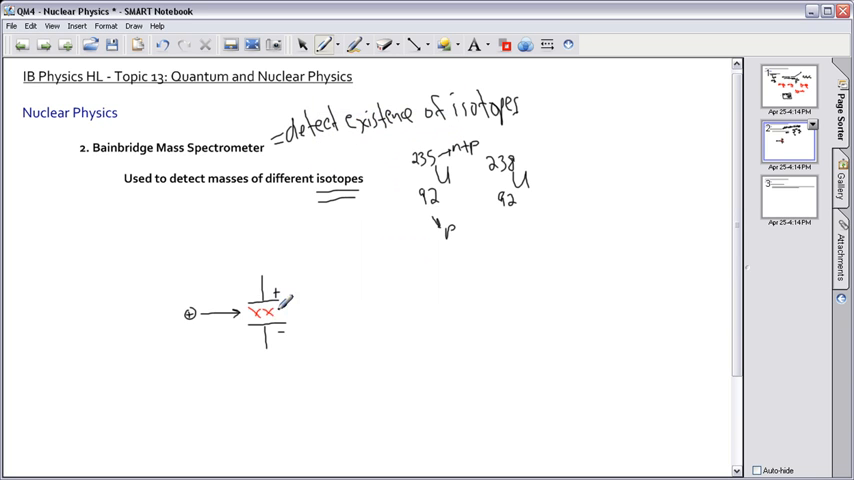
left_click_drag(268, 315, 283, 305)
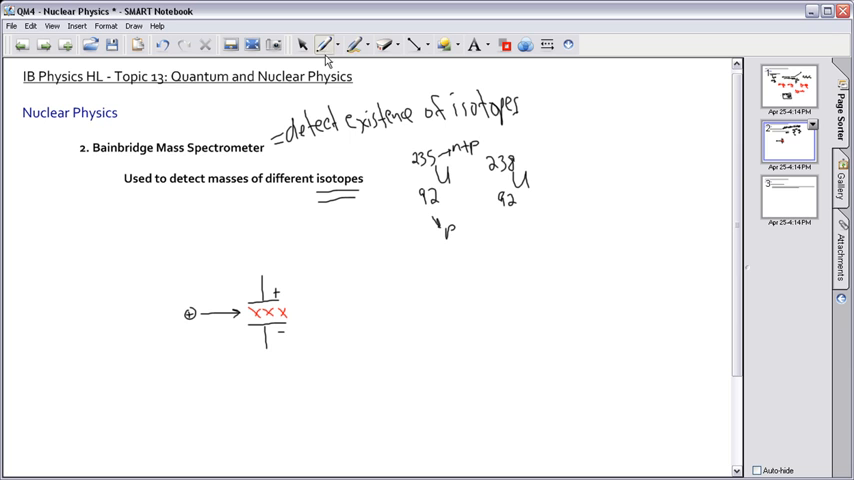
left_click(327, 45)
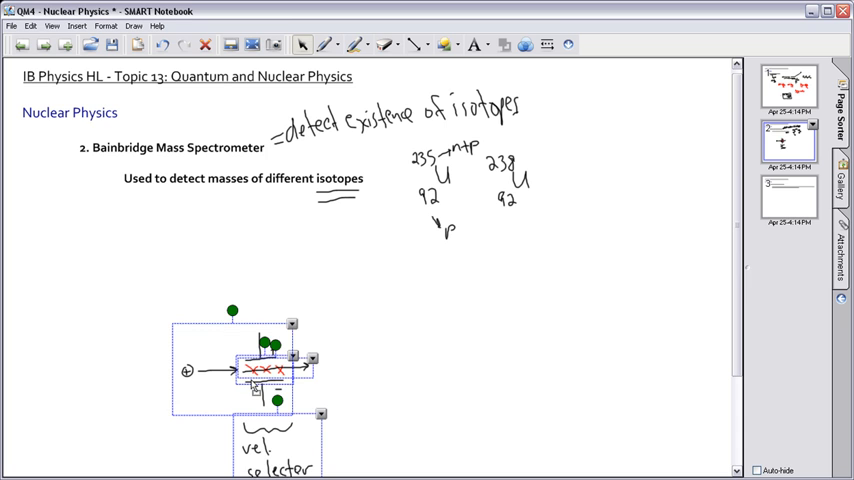
Bring up the data booklet's page 6, Equations—Core and AHL.
scroll("down", 3)
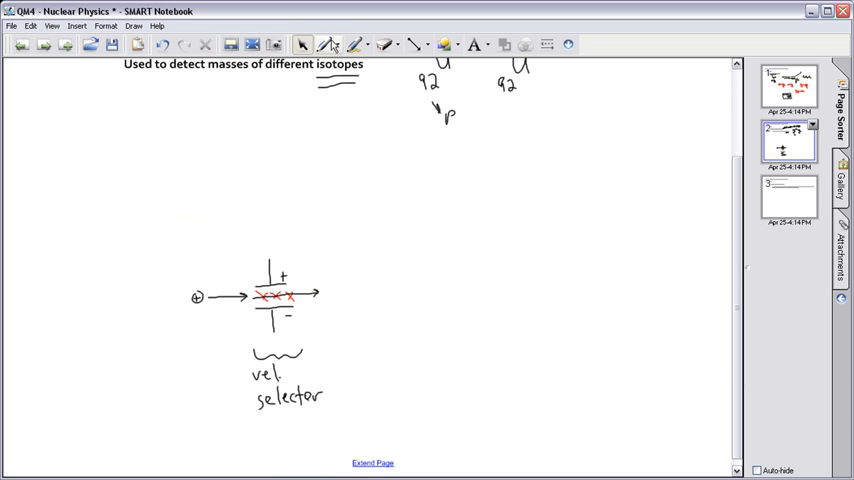
left_click(331, 44)
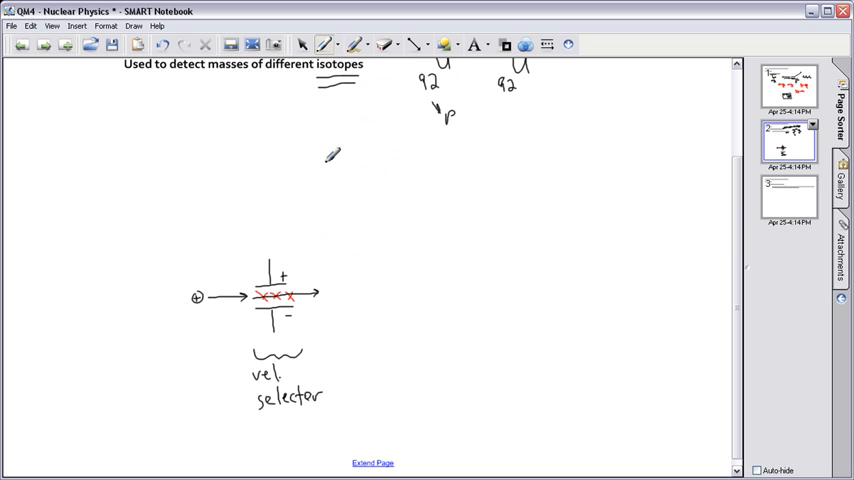
left_click_drag(326, 131, 340, 300)
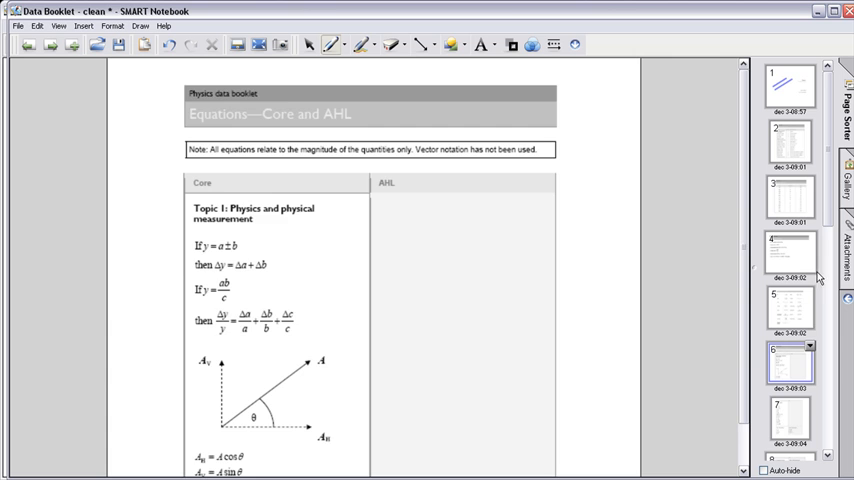
Scroll the Data Booklet to page 9 with the annotated Topic 6 and Topic 9 equations.
scroll("down", 3)
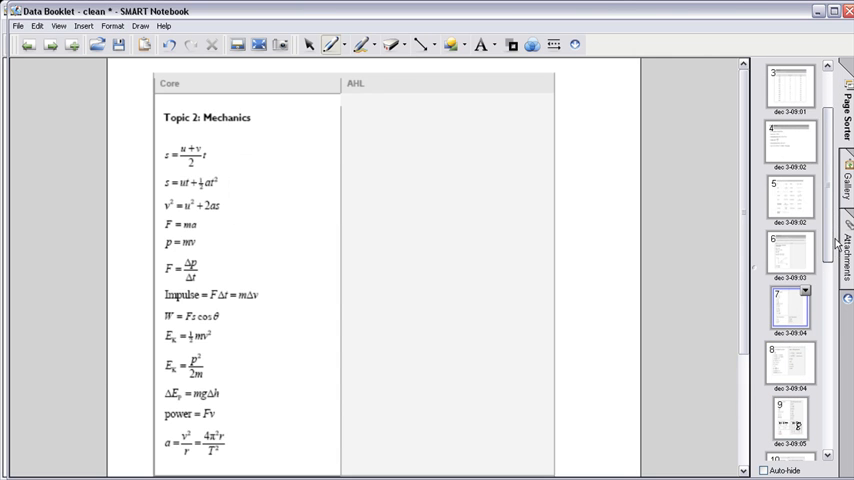
scroll("down", 3)
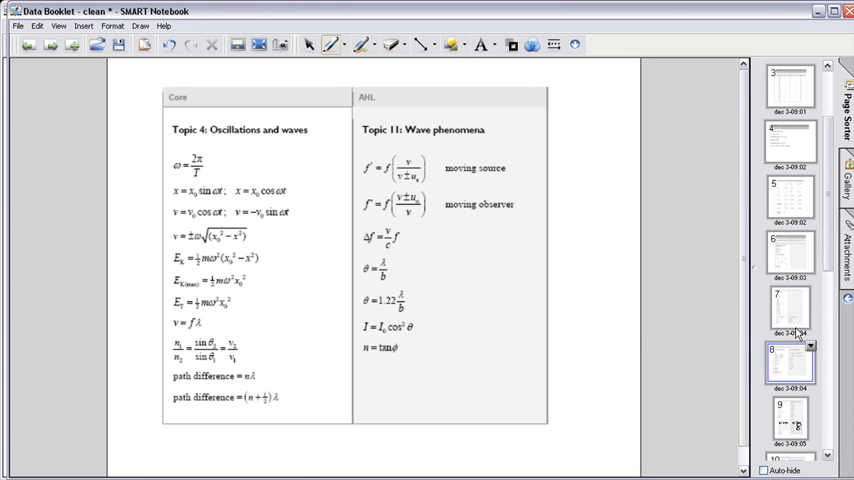
scroll("down", 3)
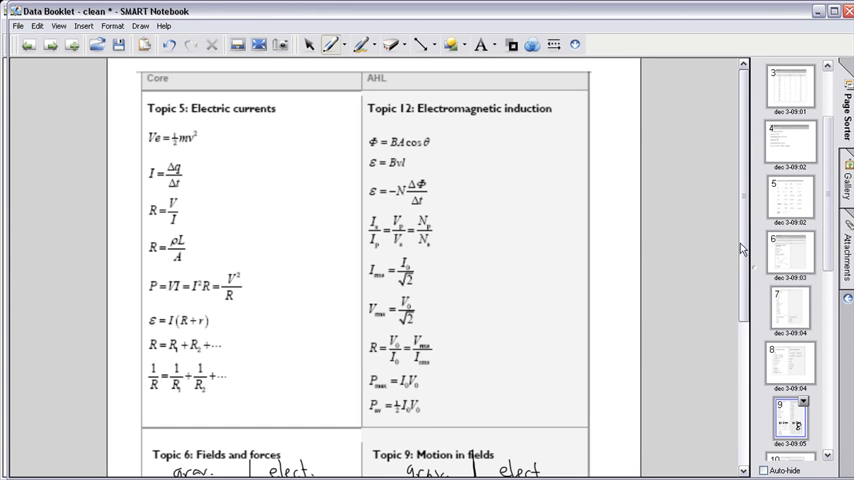
scroll("down", 3)
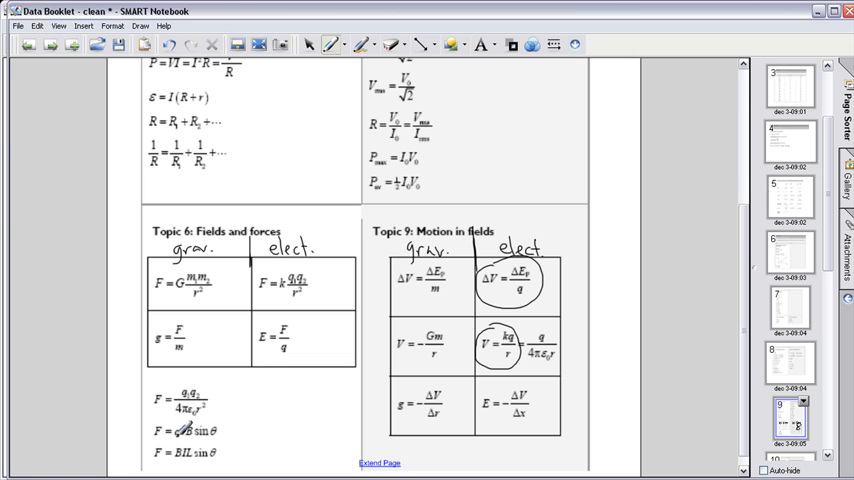